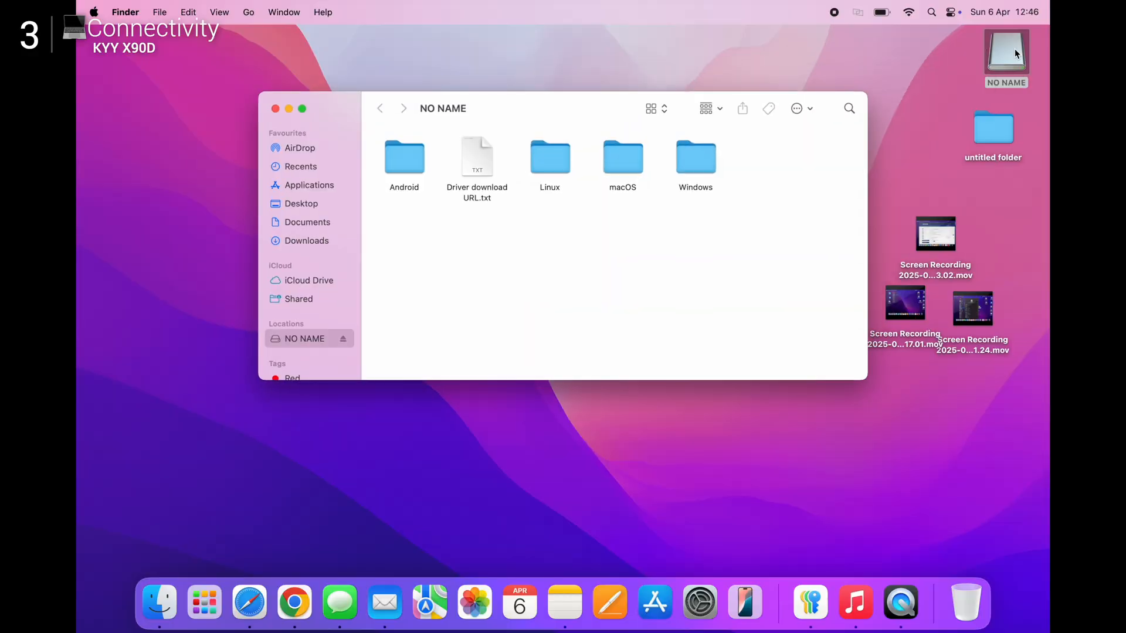
# Step: Open the macOS InstantView .dmg from the macOS 15 Sequoia folder on the NO NAME drive
pyautogui.doubleClick(477, 156)
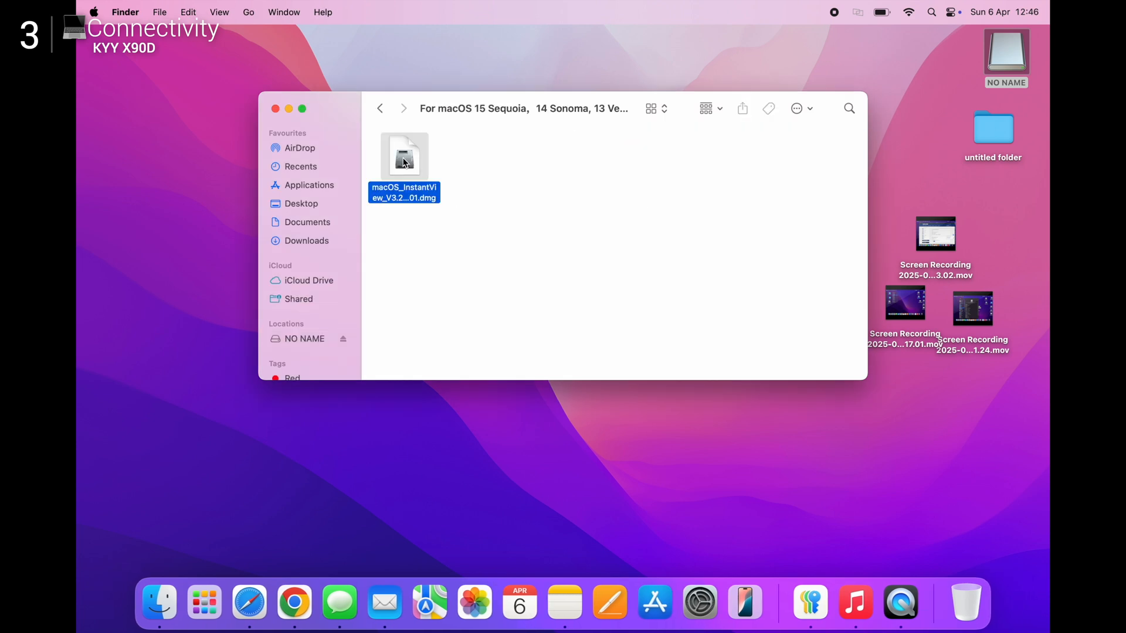
pyautogui.doubleClick(403, 156)
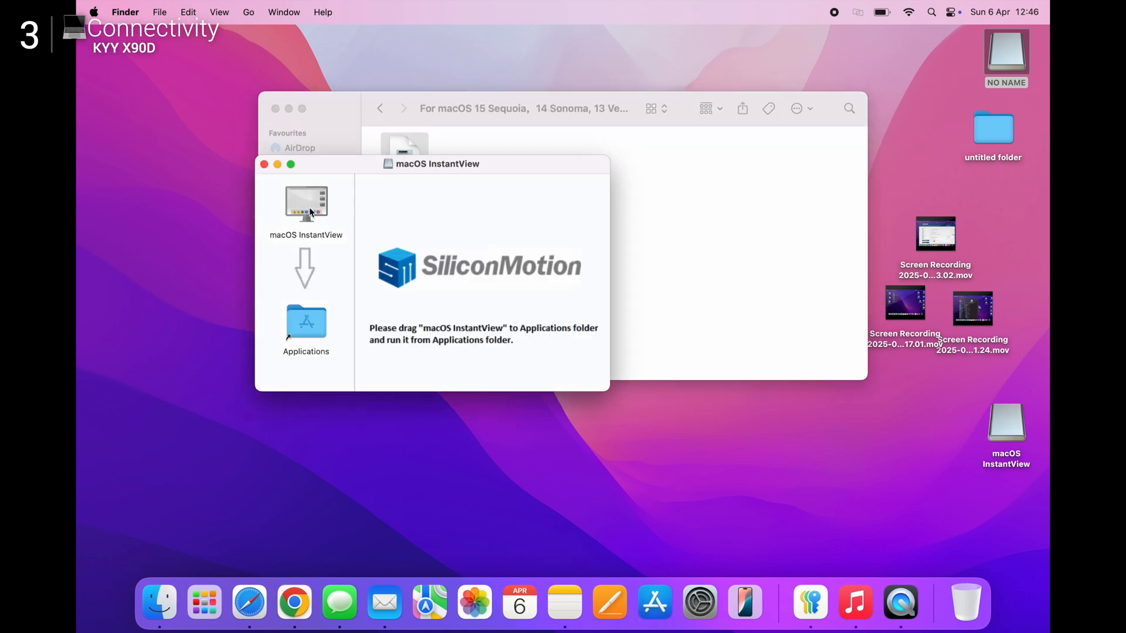
# Step: Copy macOS InstantView into Applications, then confirm the X90D-L / built-in / X90D-R display arrangement with Done
pyautogui.click(306, 203)
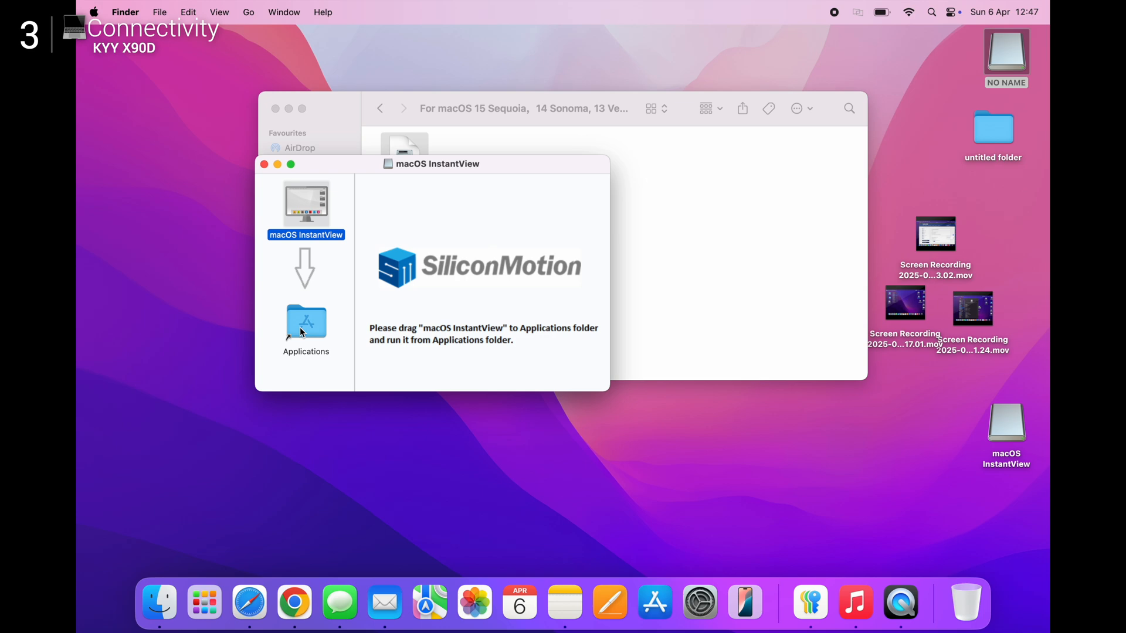
pyautogui.click(204, 602)
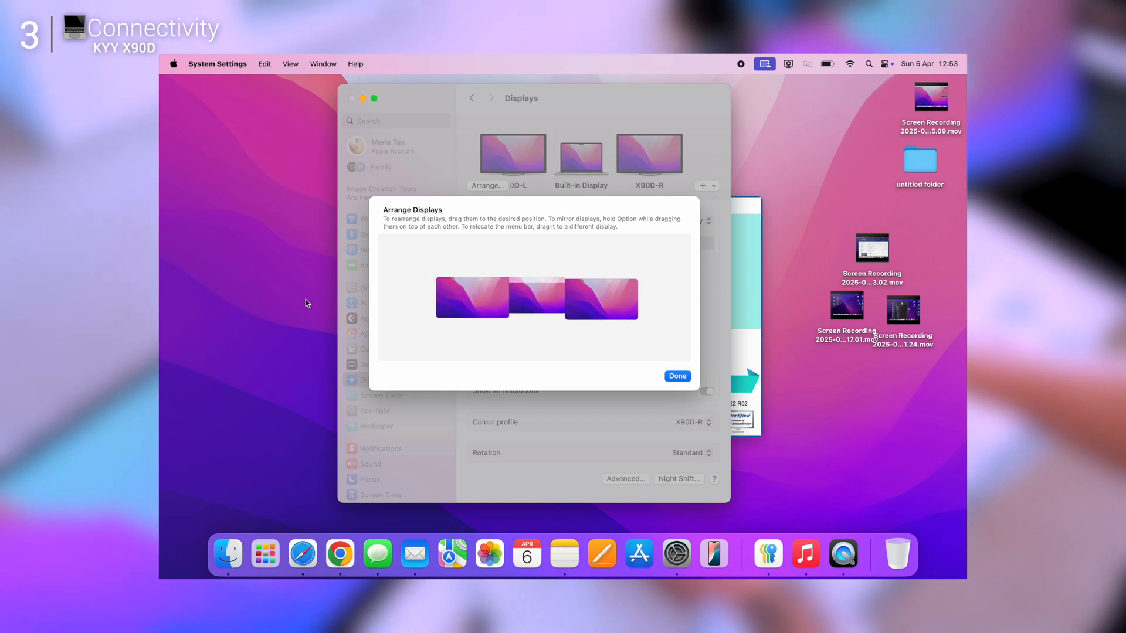
pyautogui.click(675, 376)
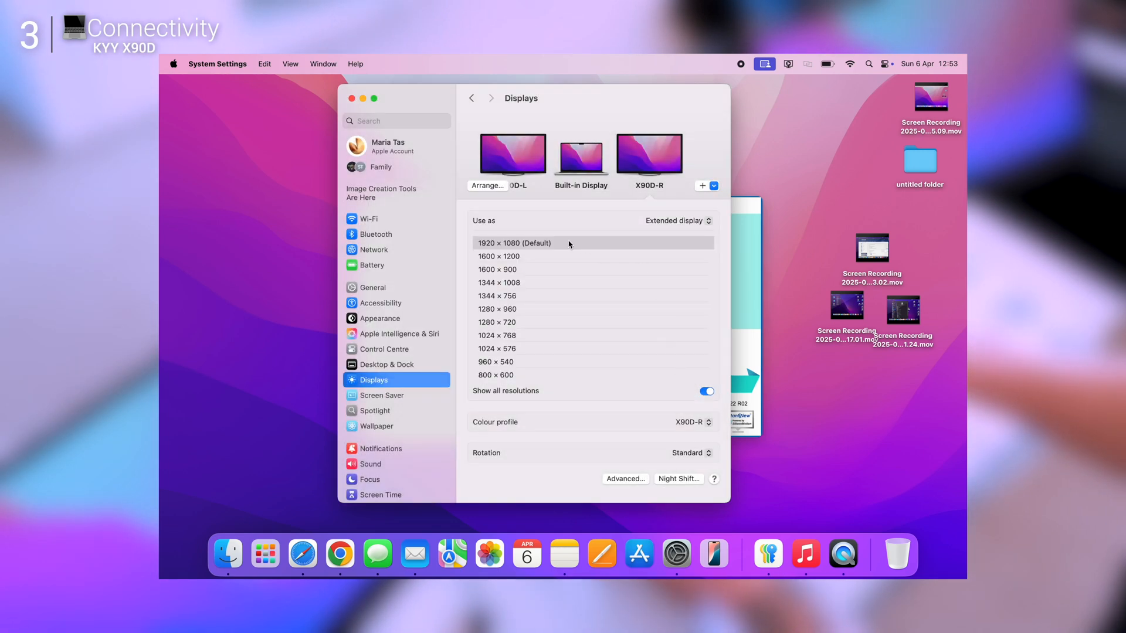